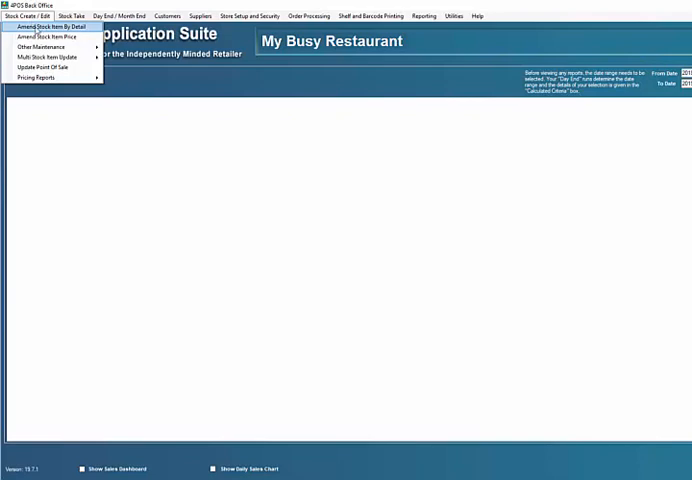
Open Amend Stock Item By Detail to list the 34 existing stock items
left_click(50, 27)
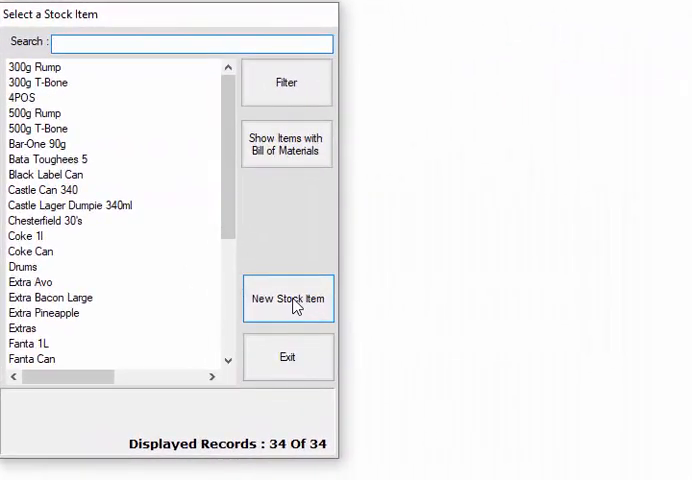
Add uncatalogued stock item with display name '4pos2' and selling price 1999
left_click(287, 299)
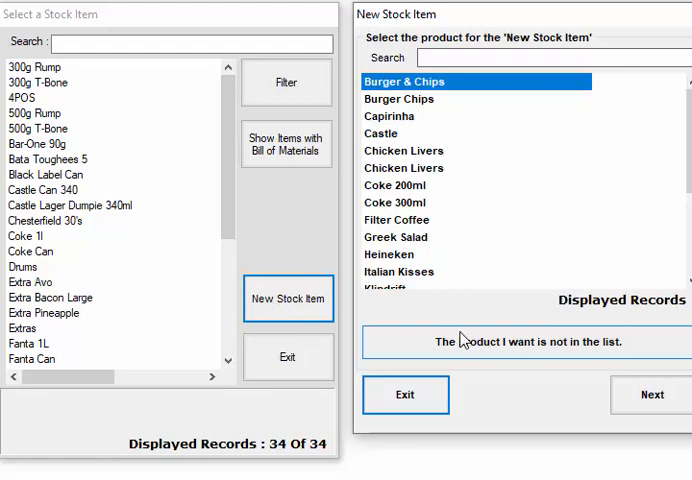
mouse_move(578, 358)
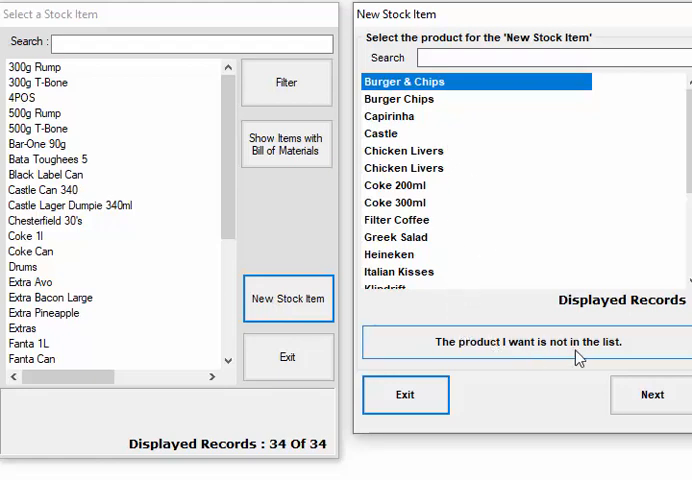
left_click(519, 341)
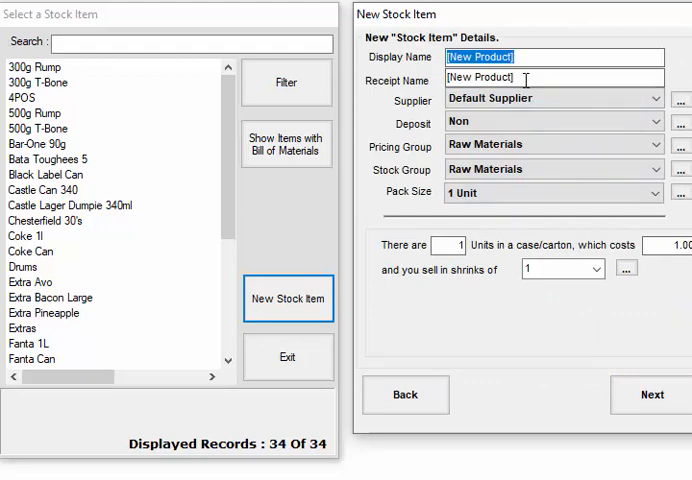
type("Test")
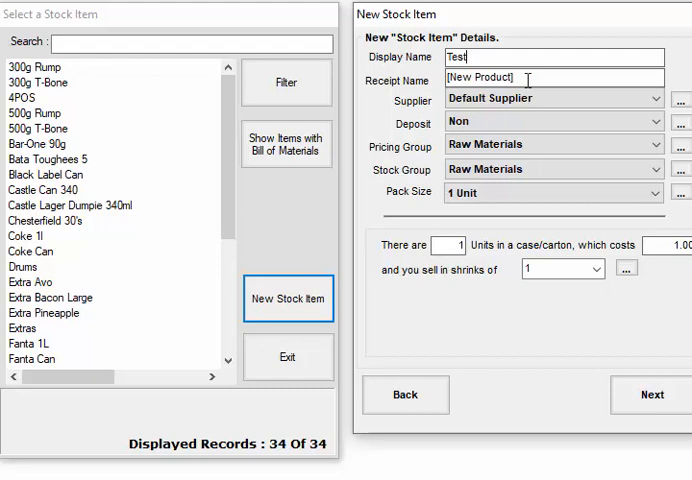
left_click(555, 55)
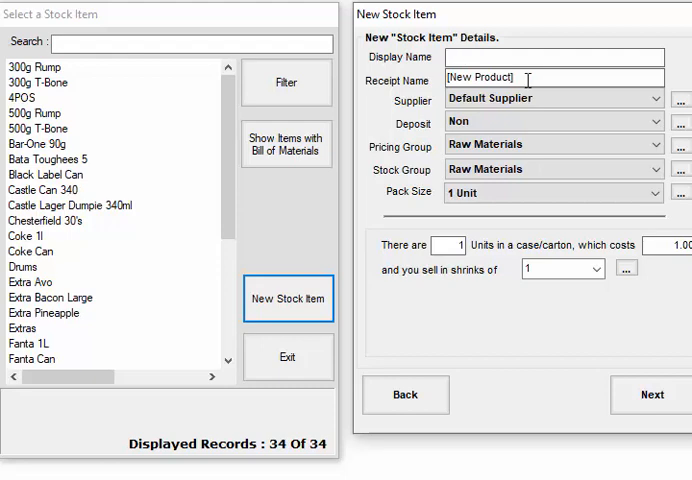
type("4pos2")
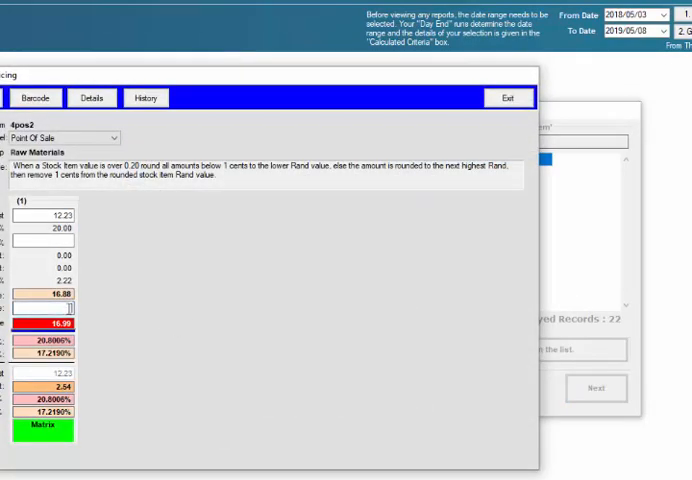
type("1999")
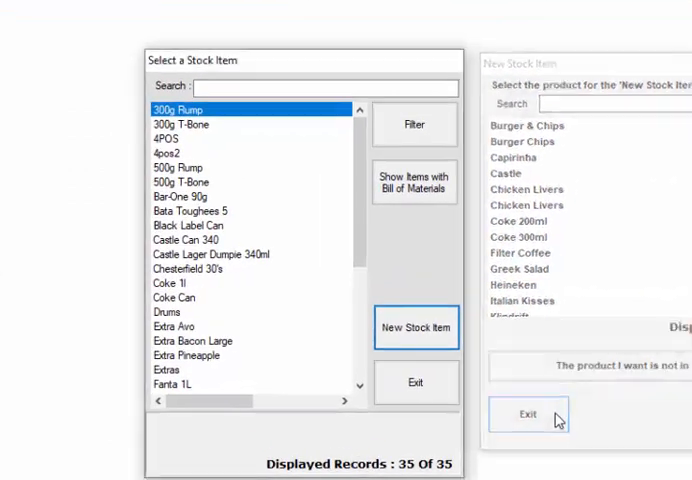
Exit the new catalogue window and select 4pos2 from the stock list
left_click(528, 414)
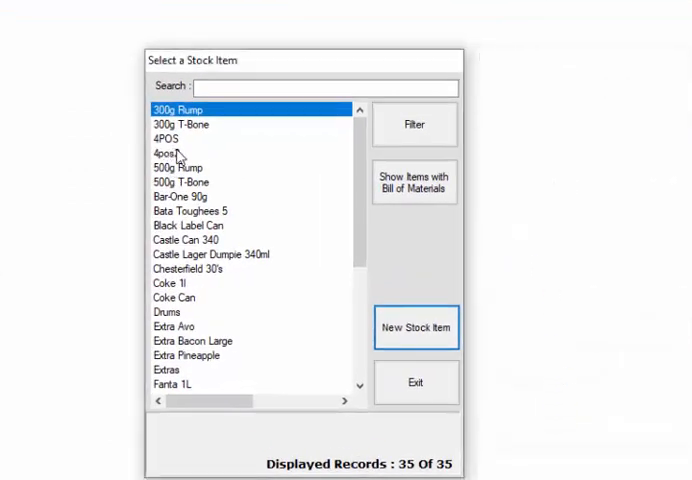
left_click(170, 151)
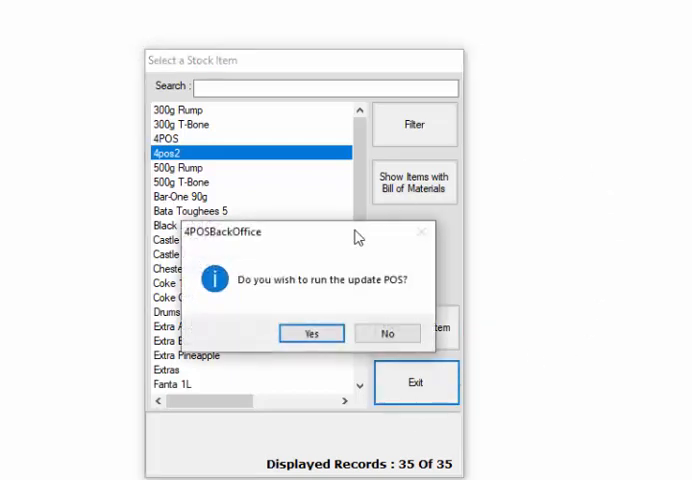
Confirm the POS update and view the pending changes, reaching the below-cost price warning
left_click(311, 333)
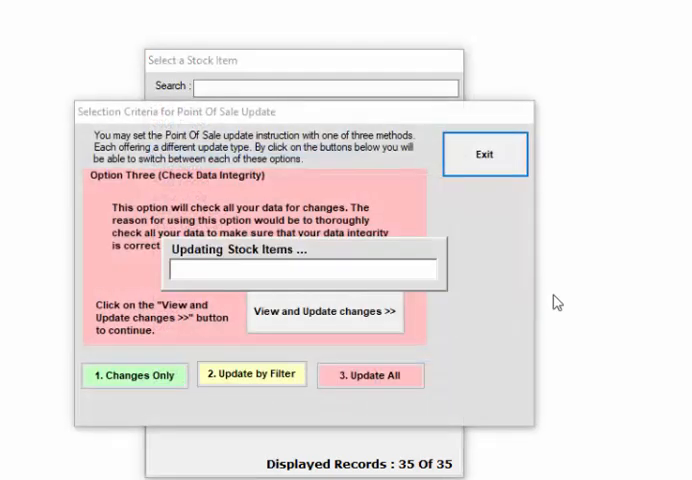
left_click(324, 311)
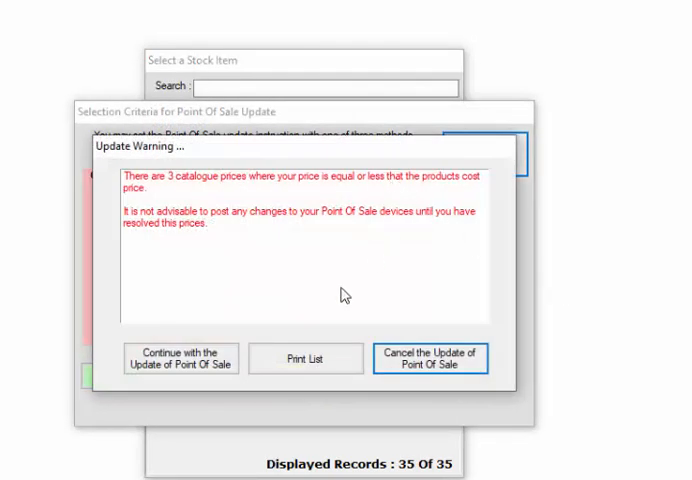
mouse_move(212, 327)
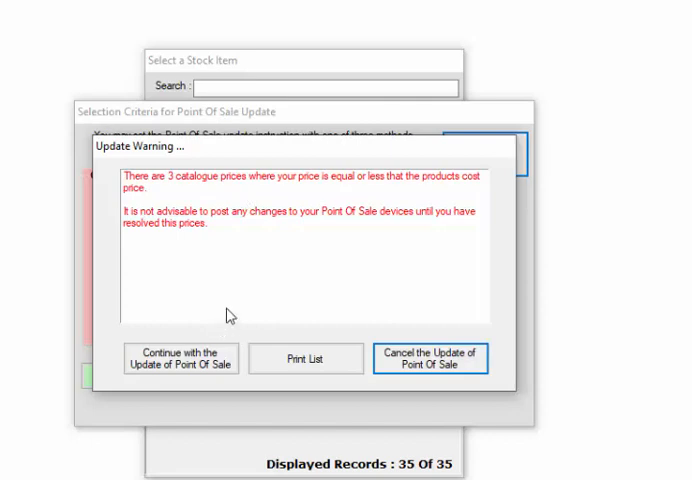
mouse_move(202, 204)
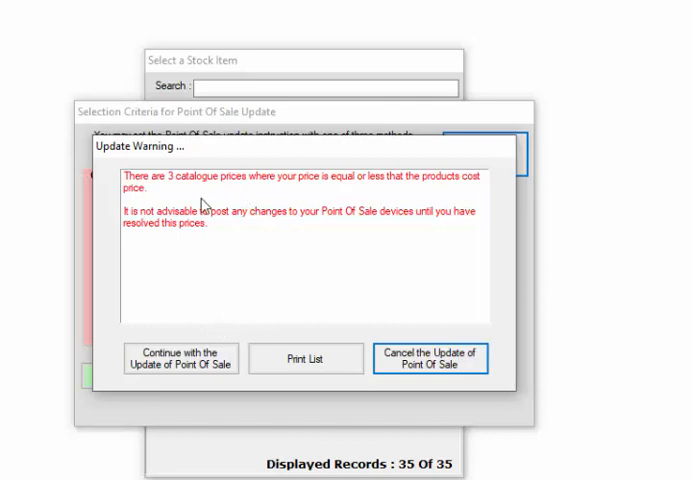
mouse_move(310, 372)
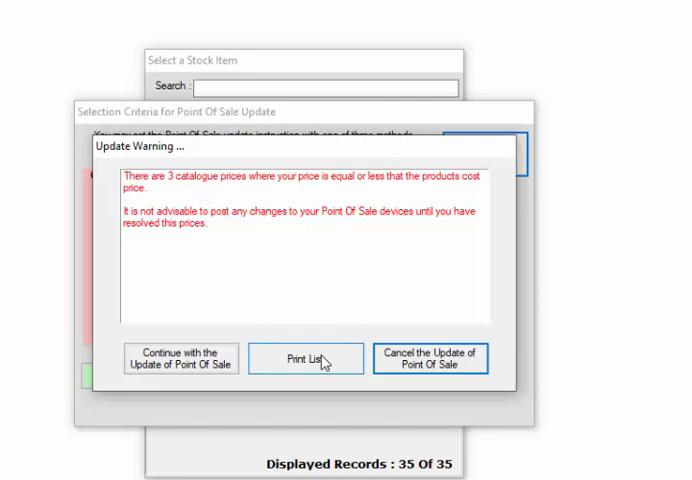
mouse_move(326, 364)
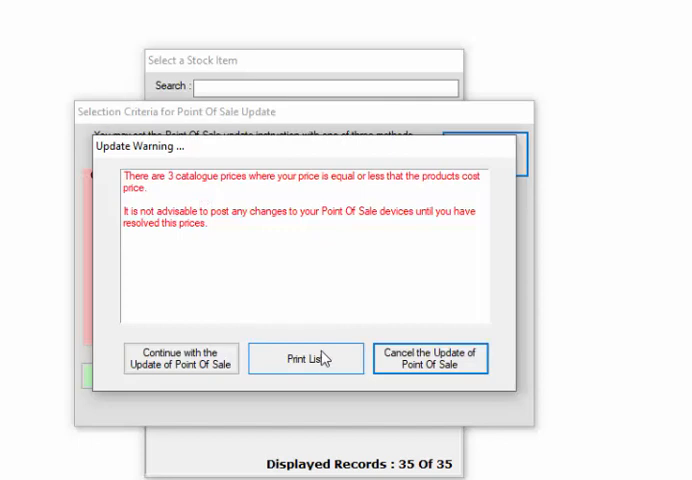
mouse_move(305, 375)
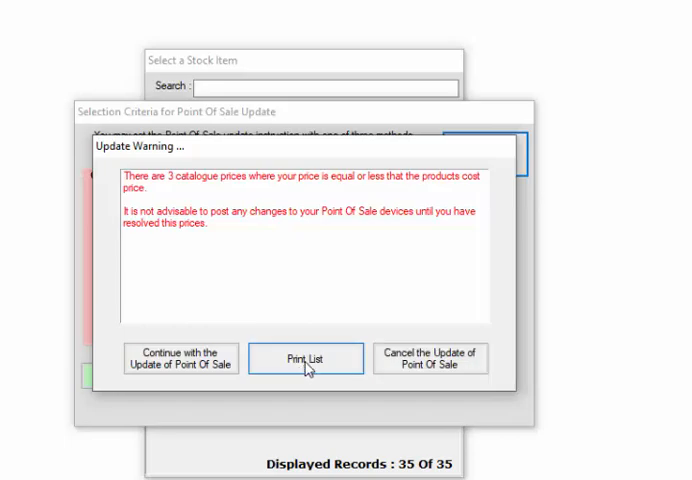
left_click(305, 357)
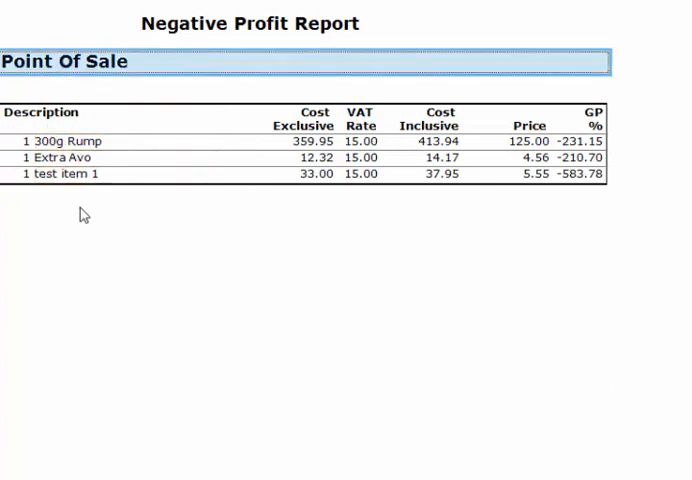
mouse_move(86, 195)
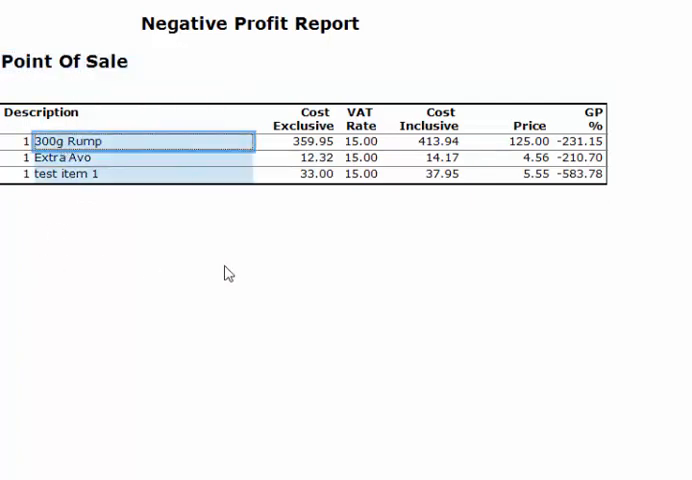
left_click(590, 141)
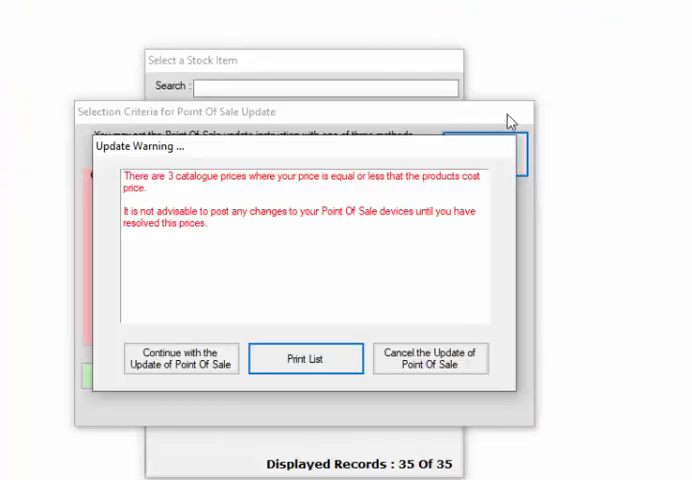
left_click(179, 357)
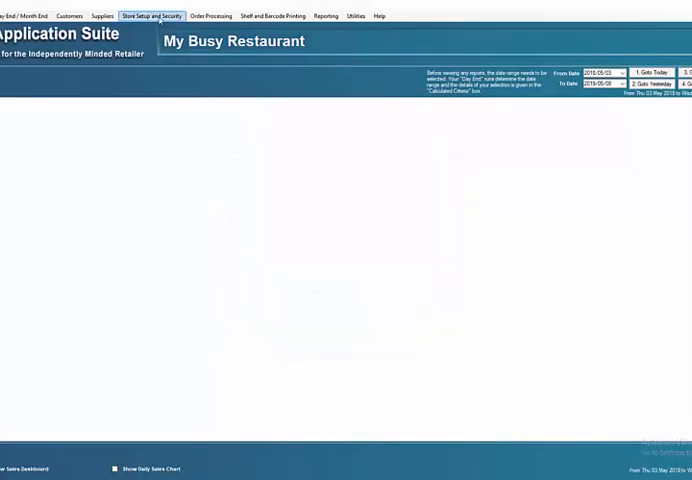
left_click(153, 14)
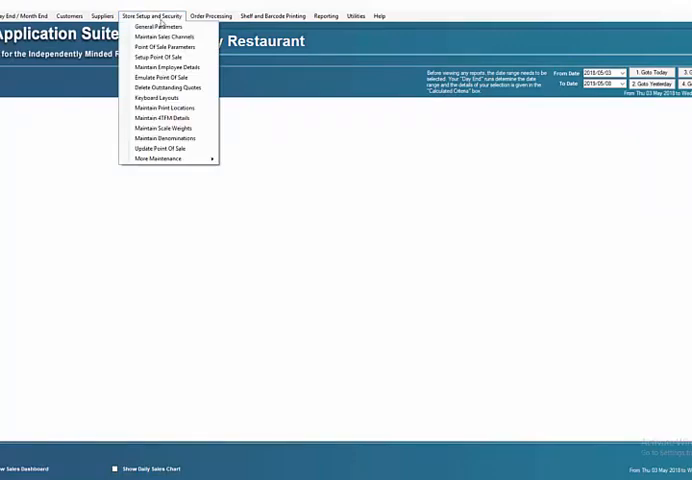
left_click(153, 35)
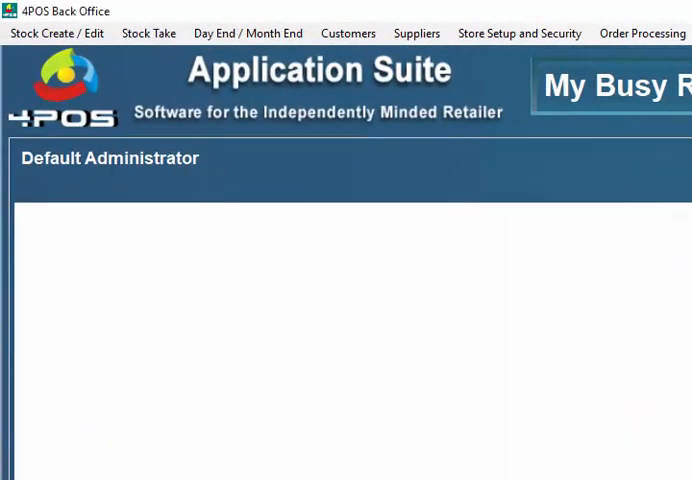
mouse_move(85, 70)
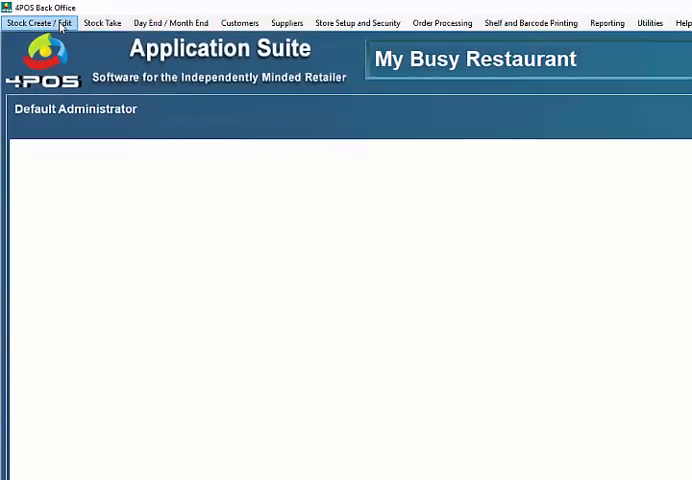
left_click(36, 22)
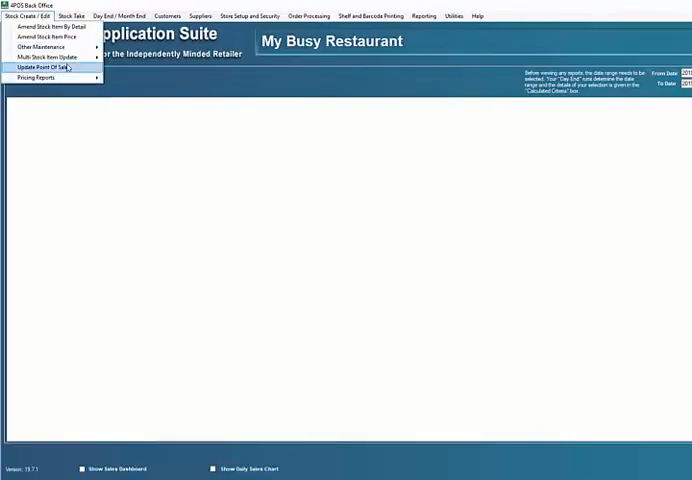
mouse_move(70, 70)
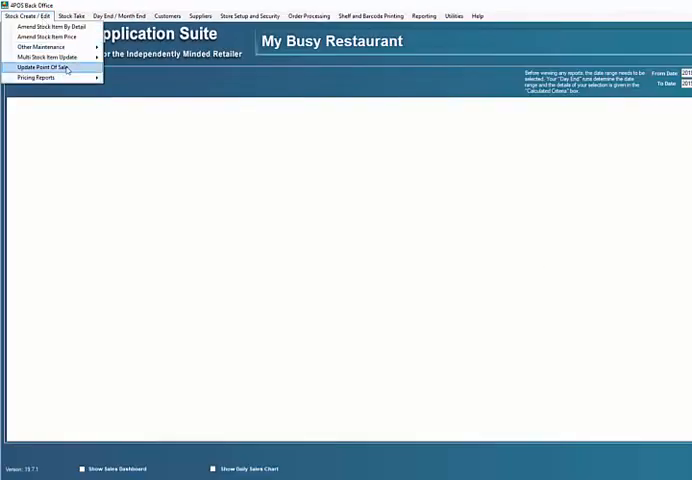
left_click(40, 68)
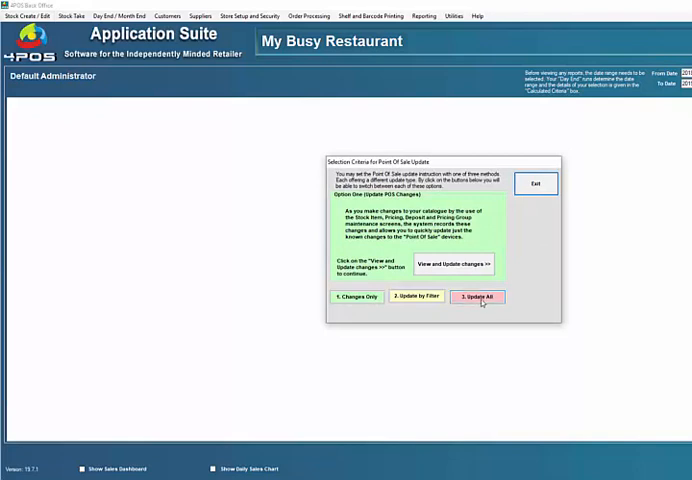
left_click(476, 297)
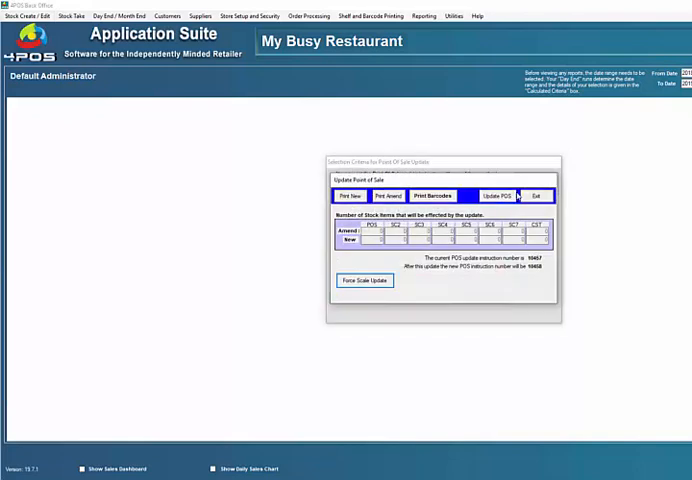
left_click(538, 195)
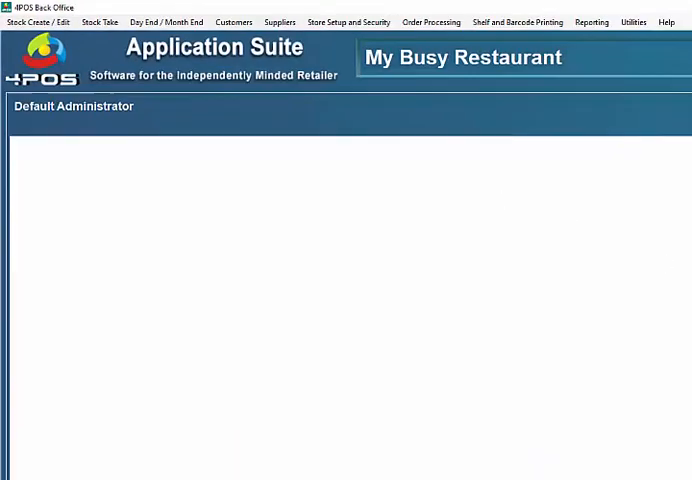
left_click(55, 32)
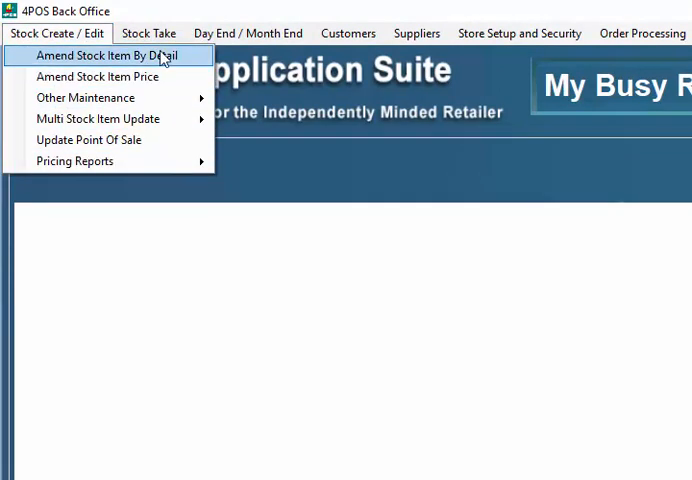
mouse_move(88, 139)
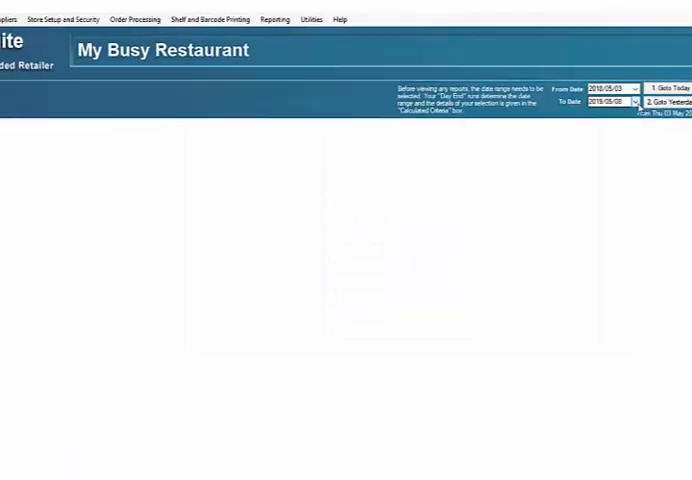
Browse the Reporting categories and the Utilities options
left_click(70, 33)
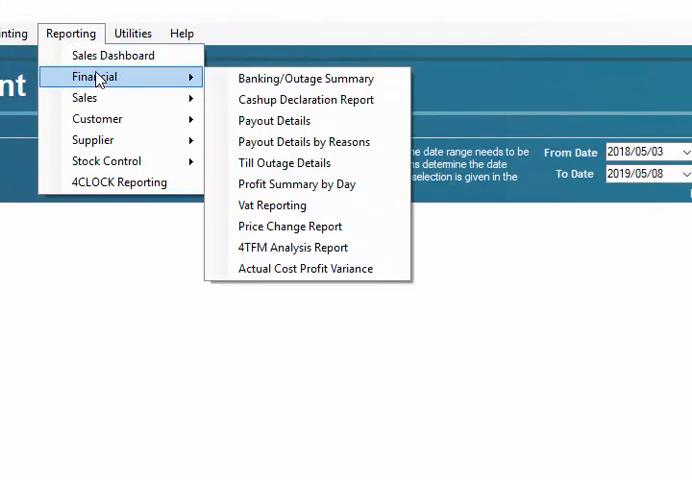
mouse_move(270, 247)
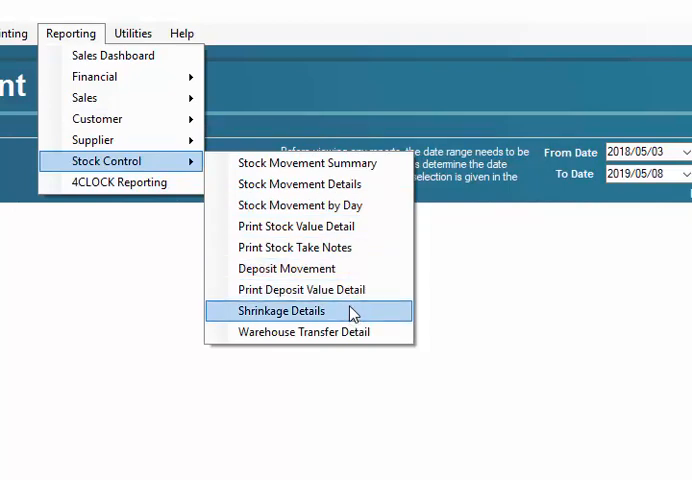
left_click(132, 33)
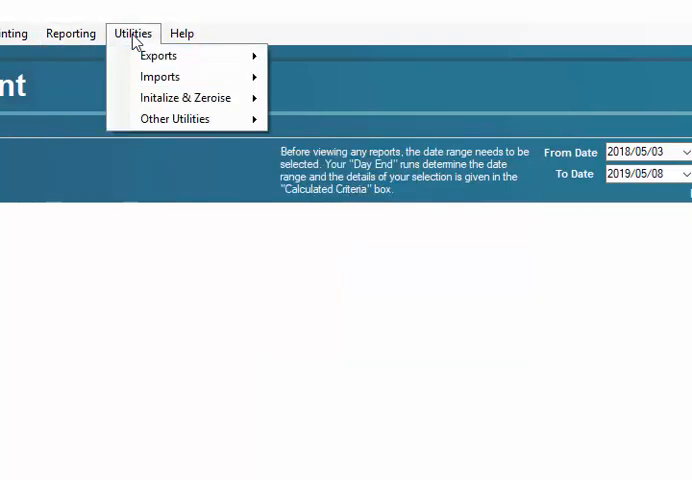
mouse_move(158, 56)
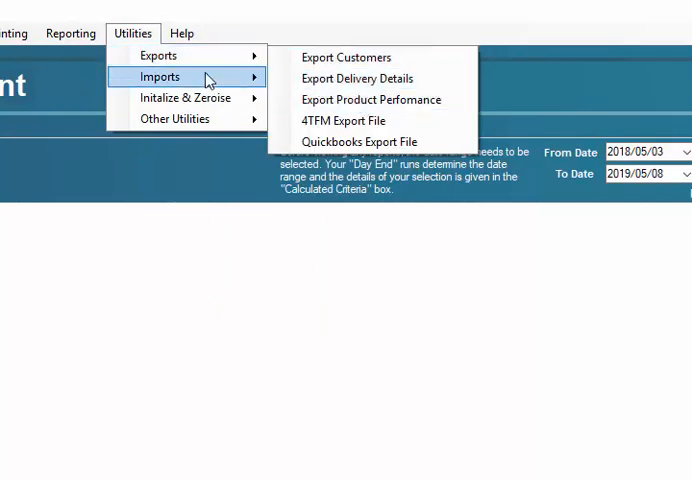
mouse_move(192, 104)
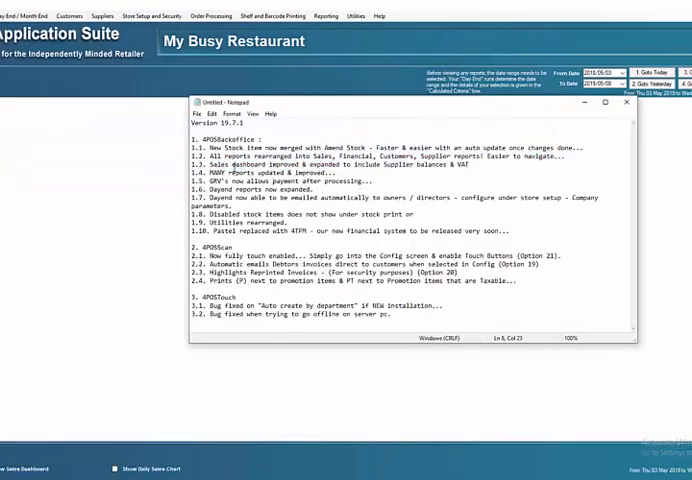
Open the Sales Dashboard report in front of the release notes
double_click(207, 171)
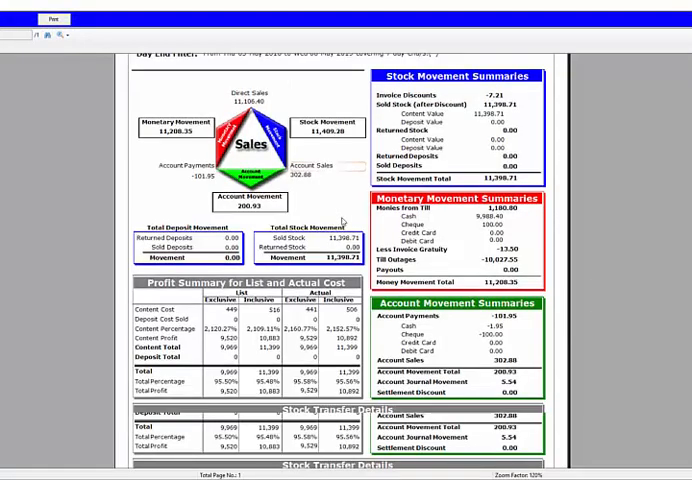
scroll("down", 3)
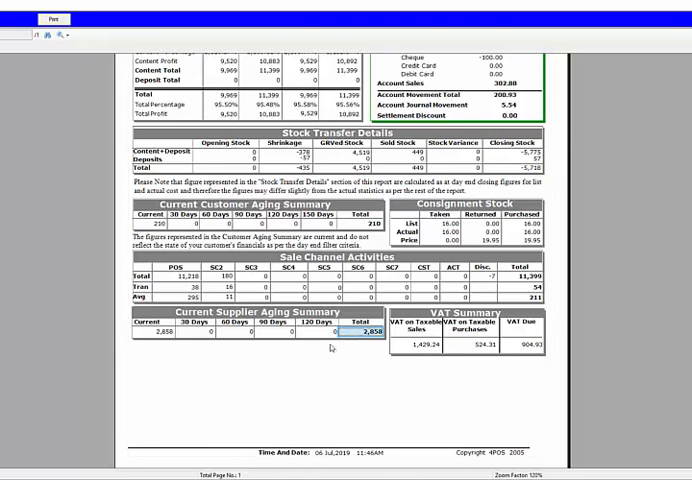
mouse_move(305, 348)
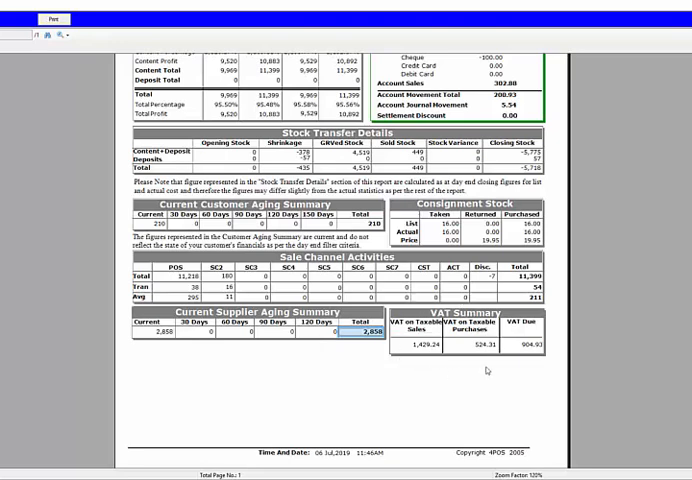
left_click(411, 344)
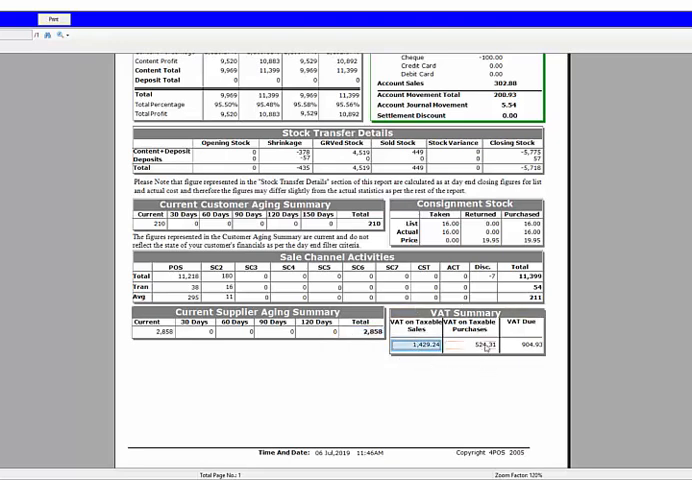
left_click(543, 344)
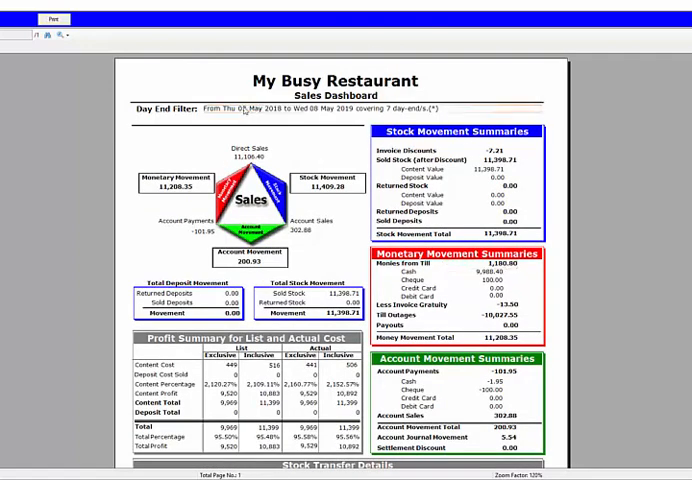
scroll("down", 3)
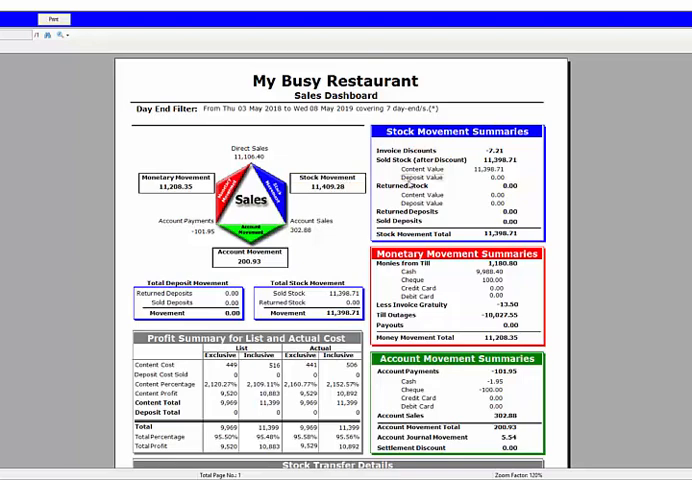
Review the dashboard's Deposit Cost Sold row, then return to the main screen
scroll("down", 3)
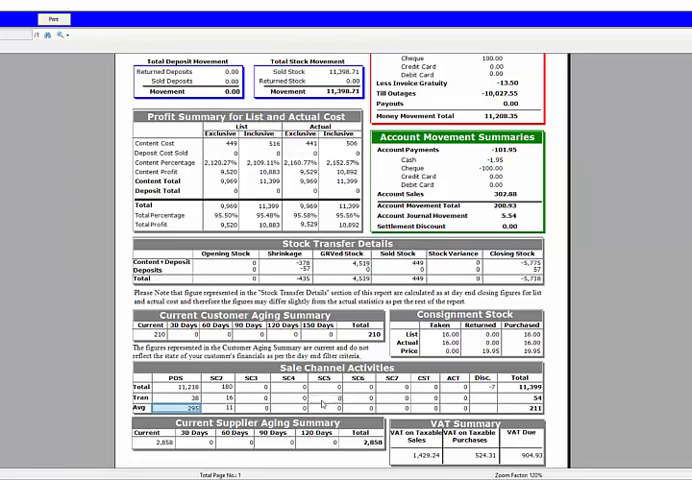
mouse_move(320, 403)
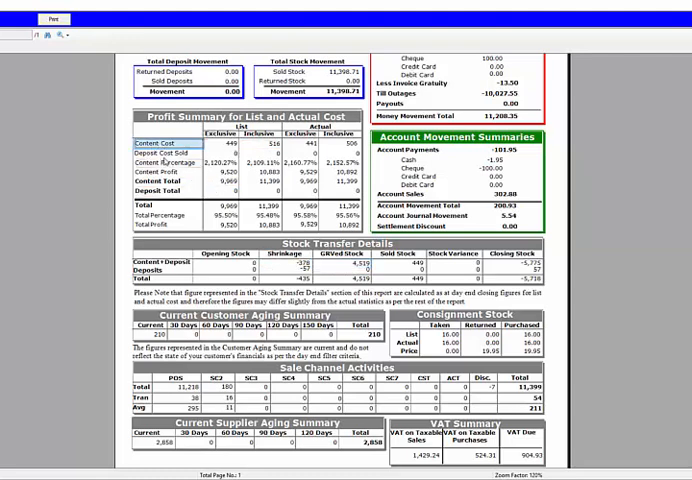
left_click(160, 156)
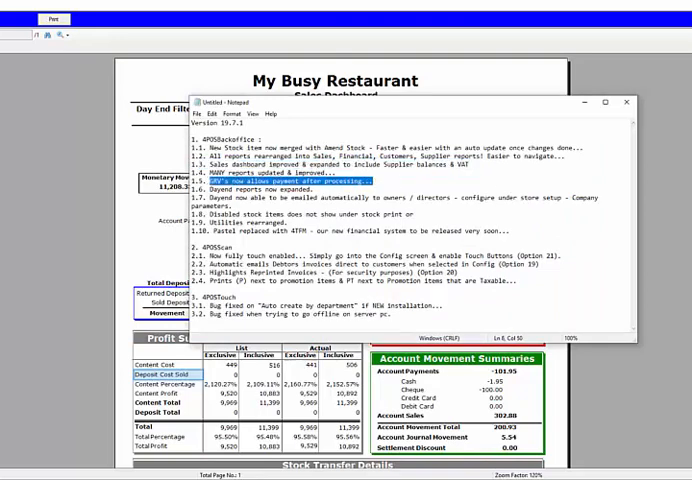
left_click(633, 104)
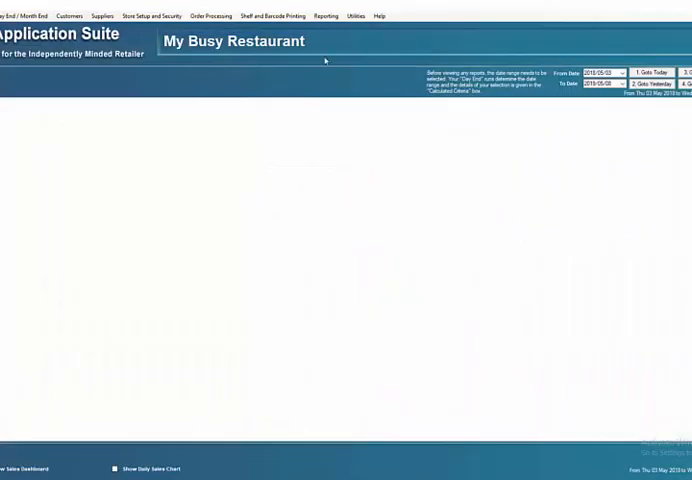
Load the 2019 Mar 05 Default Supplier GRV, accepting the duplicate invoice number
left_click(208, 15)
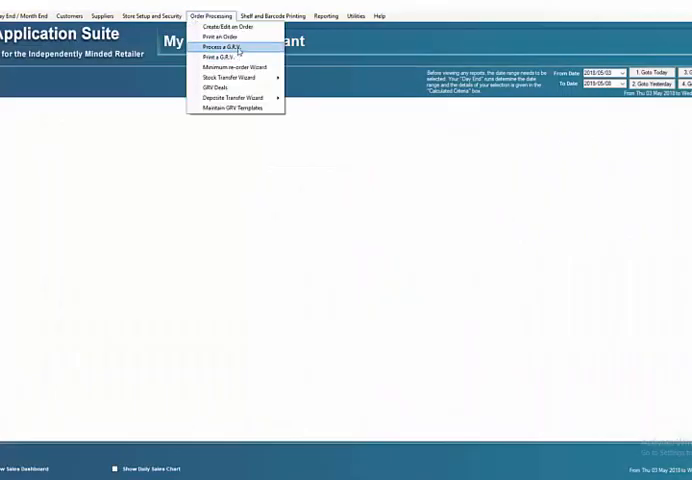
left_click(222, 47)
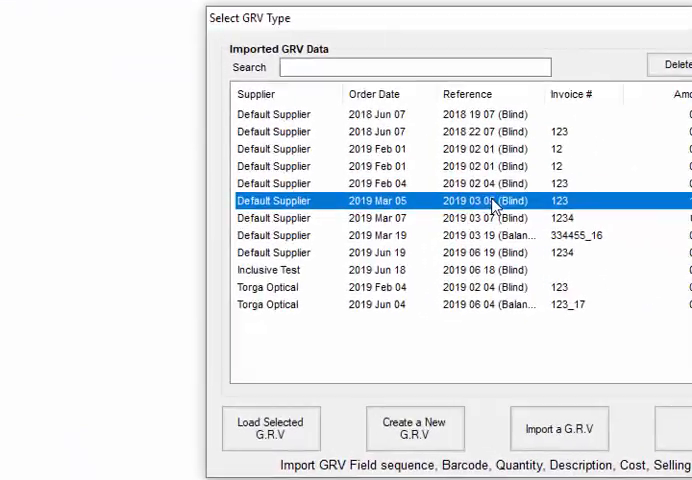
left_click(269, 435)
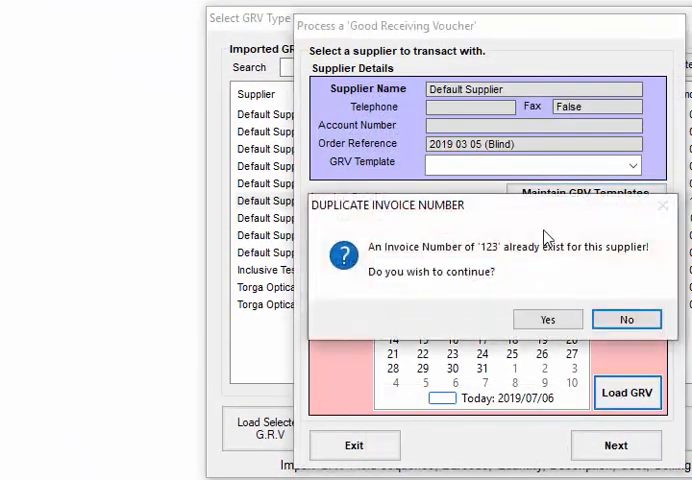
left_click(547, 318)
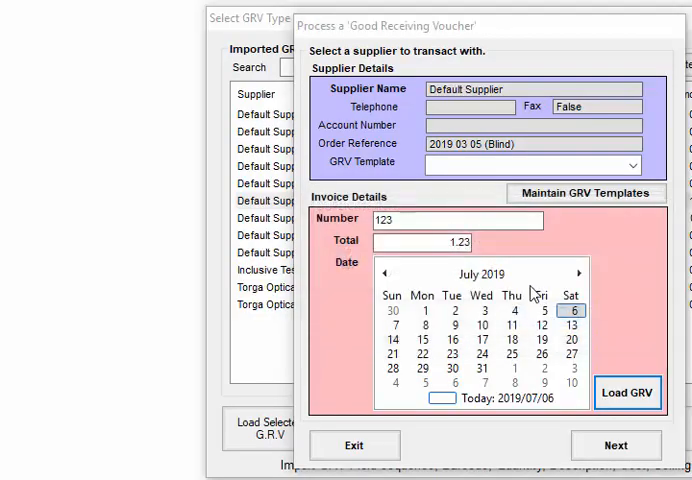
left_click(610, 446)
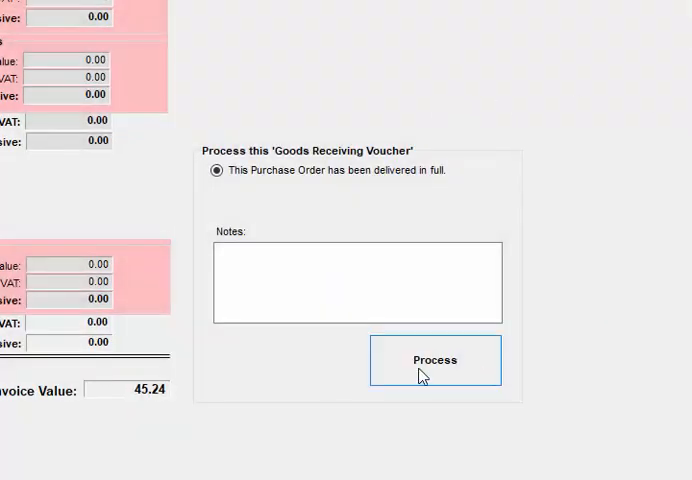
Commit the voucher into stock and decline ordering the balance
left_click(434, 359)
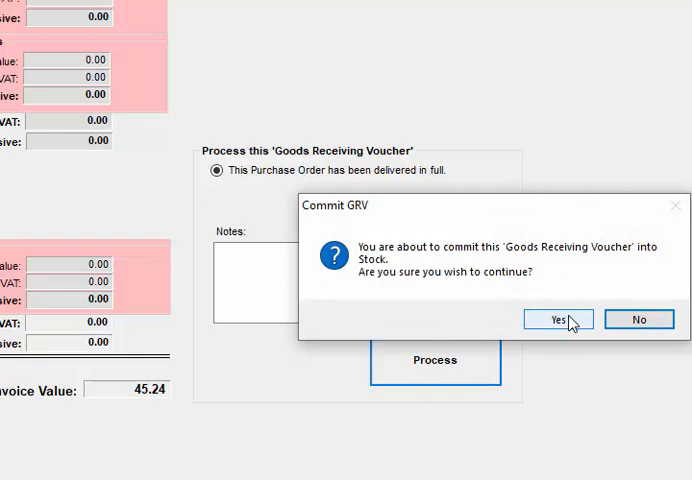
left_click(557, 319)
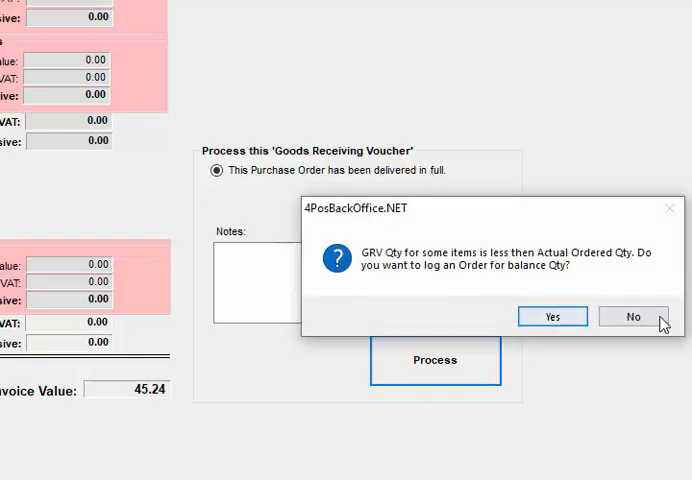
left_click(632, 316)
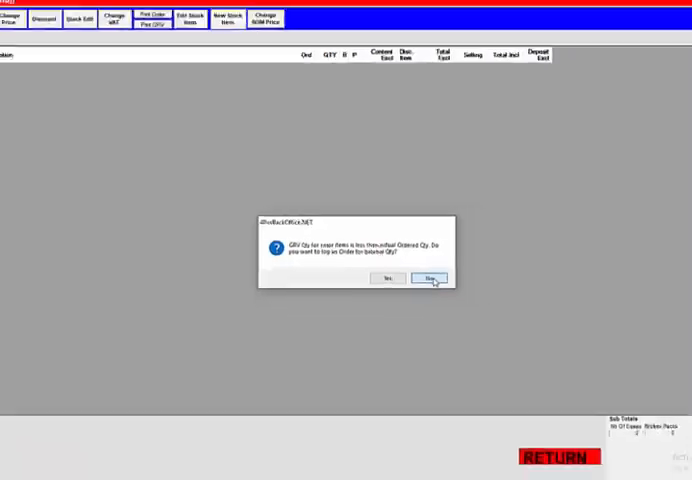
Process a 45.24 payment on invoice 123: 43.24 paid, 2.00 settlement
left_click(432, 277)
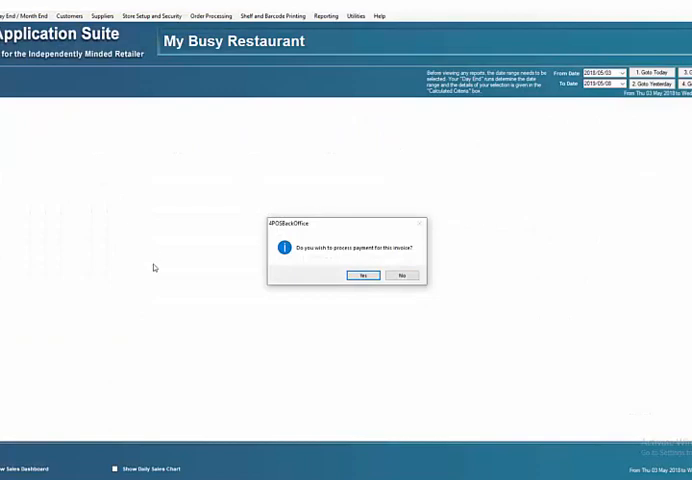
mouse_move(364, 288)
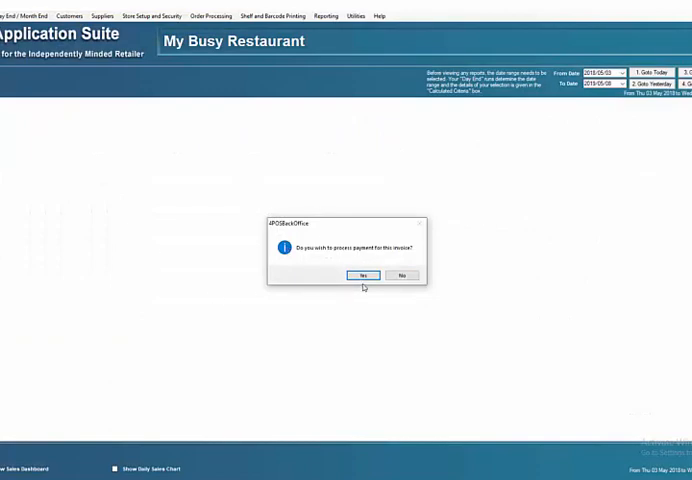
left_click(362, 274)
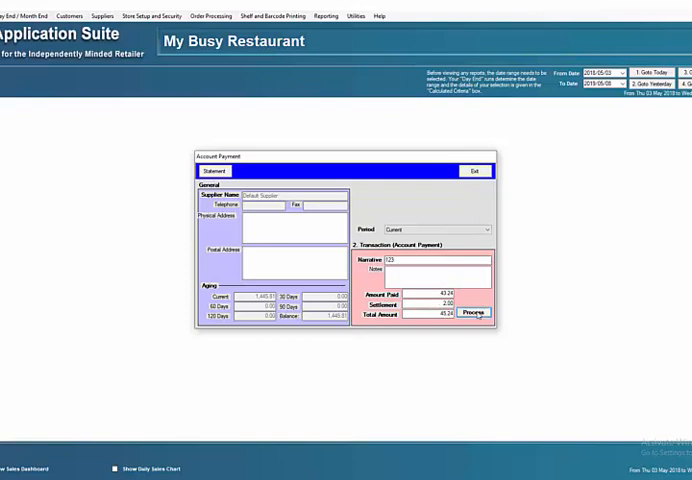
left_click(216, 171)
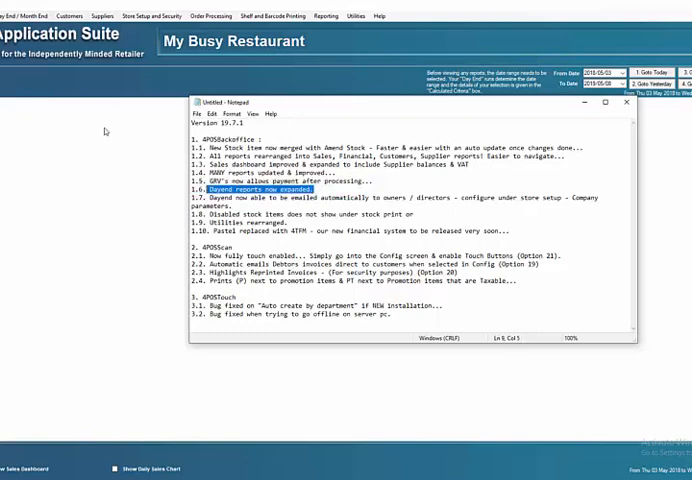
Open the Select a Day End list, spanning 03 May 2018 to 07 May 2019
left_click(27, 15)
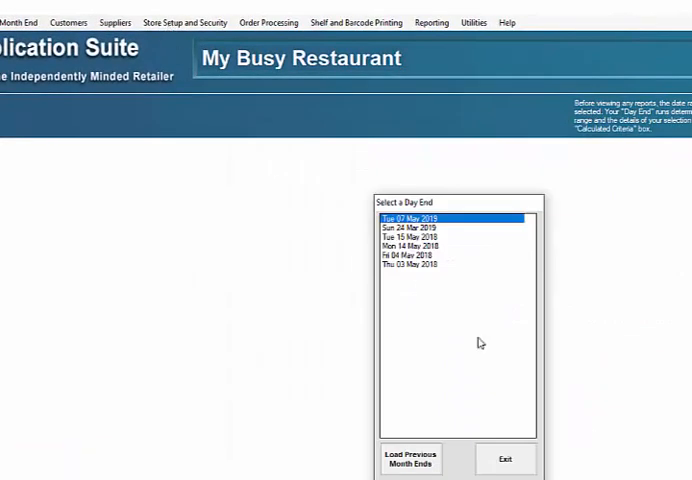
In General Parameters, tick Configure Email IDs for Day End report and confirm with Yes
left_click(184, 22)
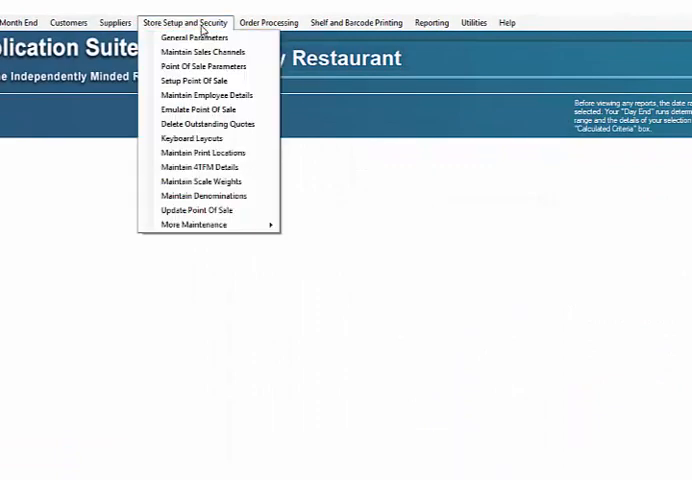
left_click(191, 37)
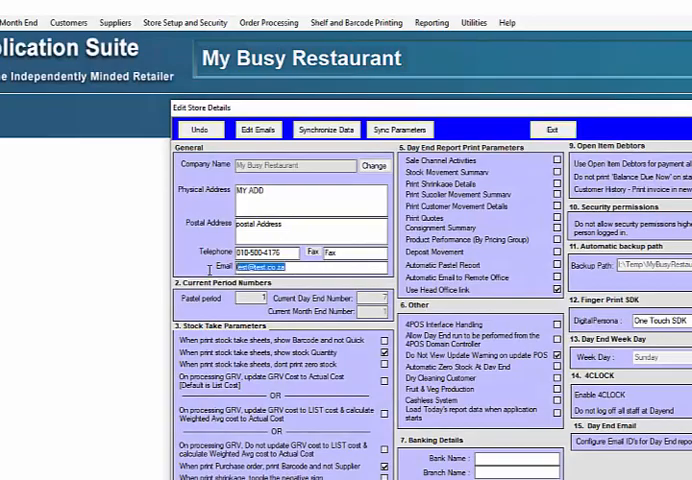
scroll("down", 3)
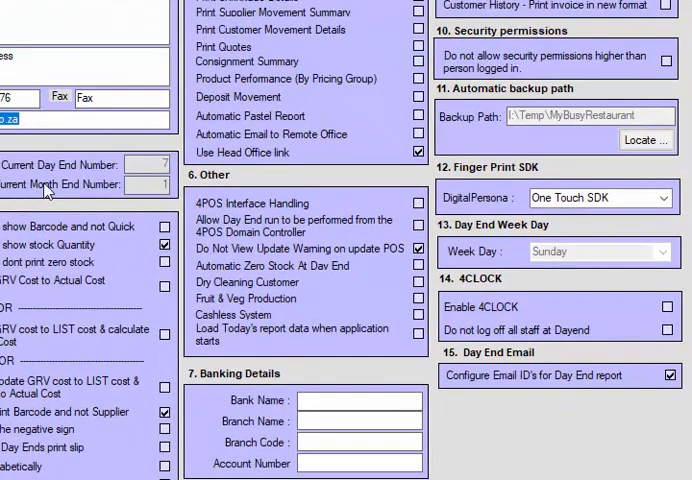
mouse_move(437, 332)
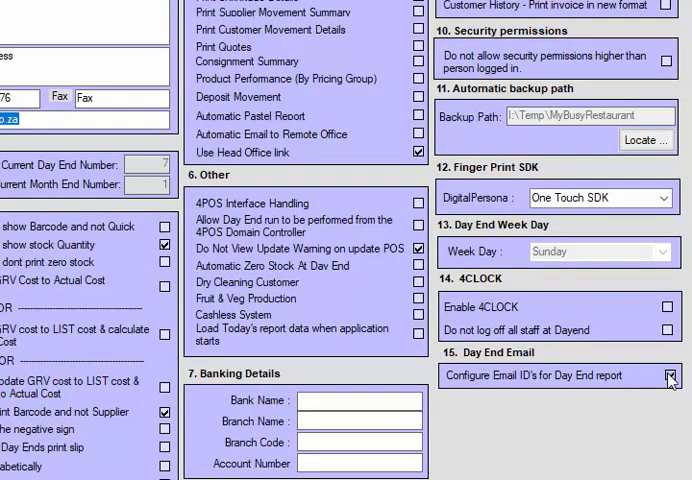
mouse_move(672, 390)
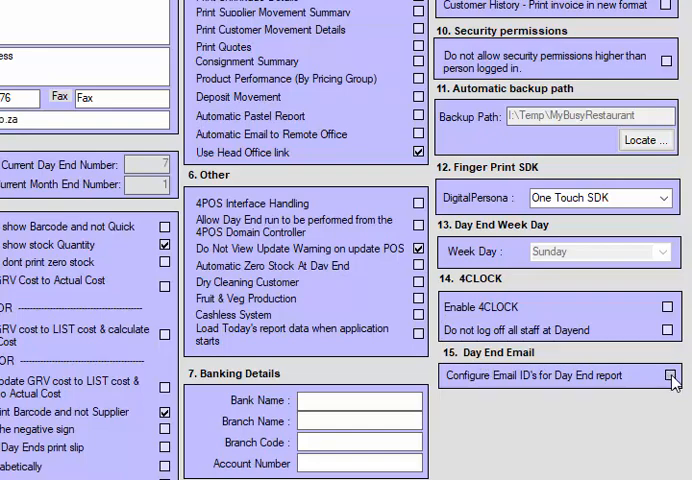
left_click(667, 376)
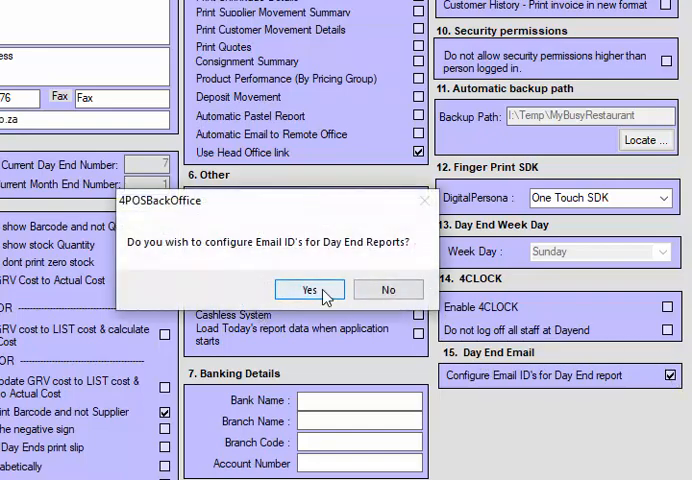
left_click(309, 289)
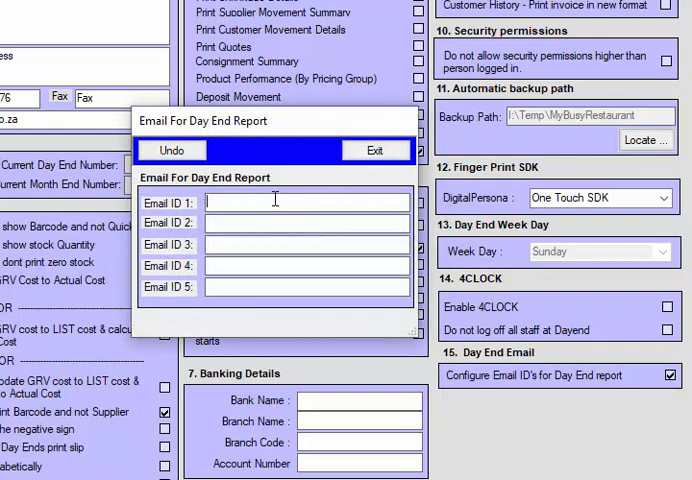
type("gdf")
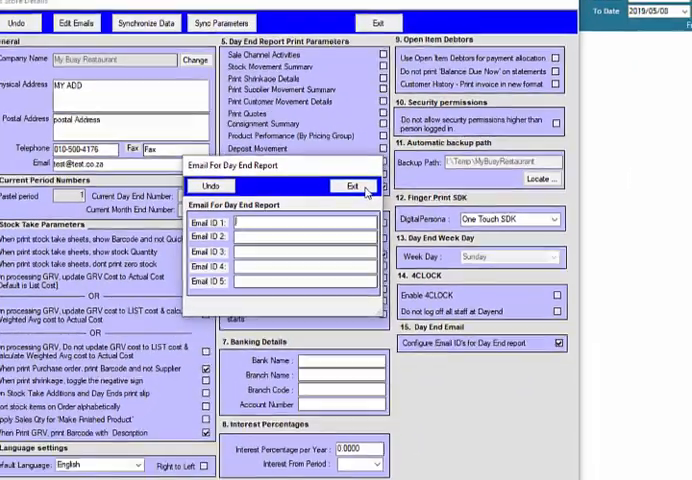
Close the blank day end email address list and answer the Day End Reports email prompt
left_click(351, 185)
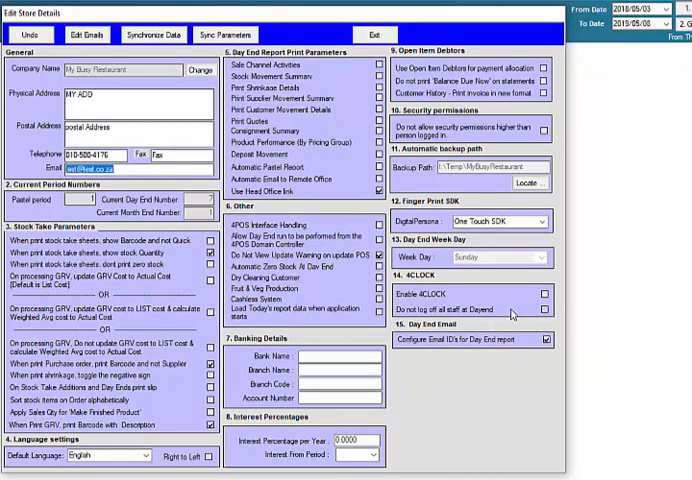
scroll("down", 3)
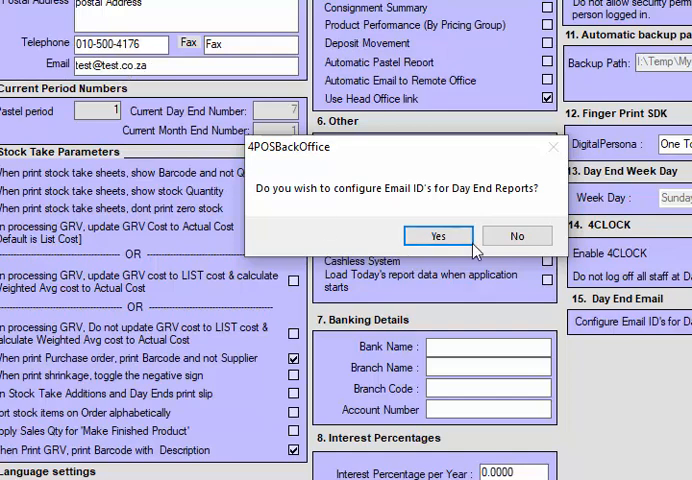
left_click(437, 236)
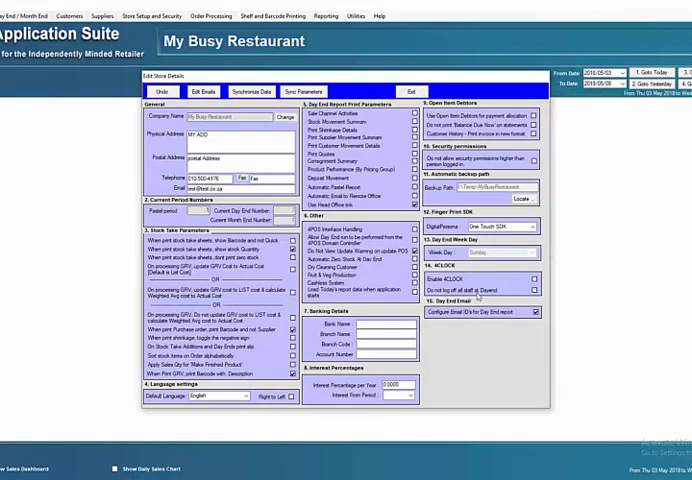
Exit Edit Store Details, then view a Financial report of debits and credits and close it
left_click(323, 15)
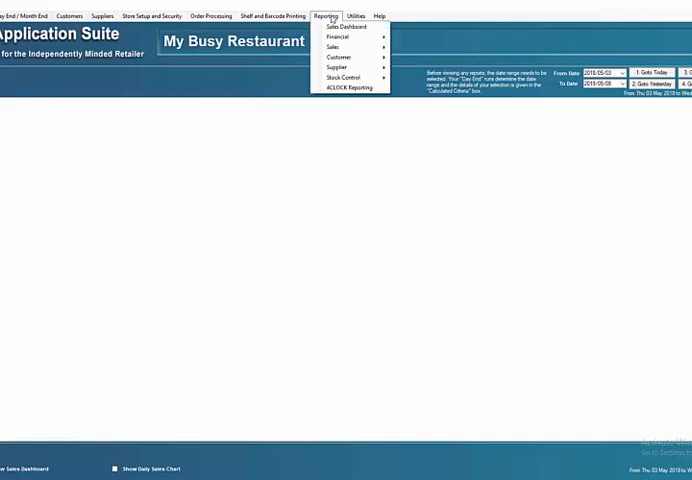
left_click(340, 36)
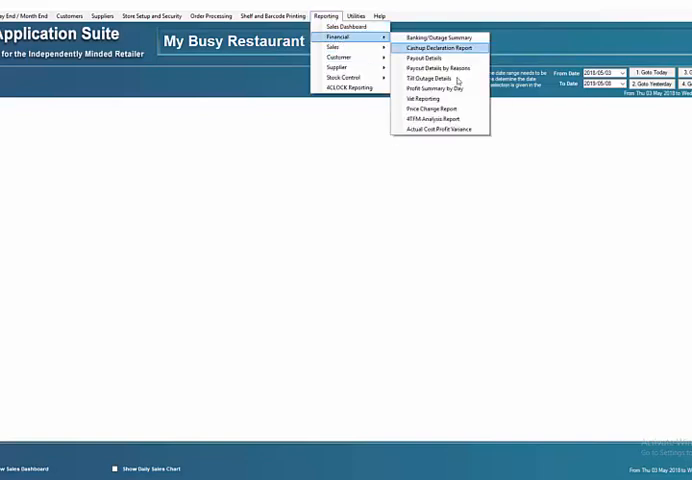
left_click(437, 46)
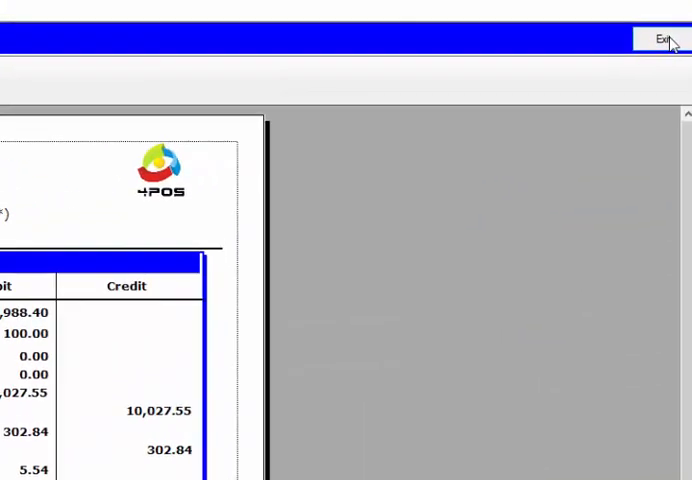
left_click(664, 41)
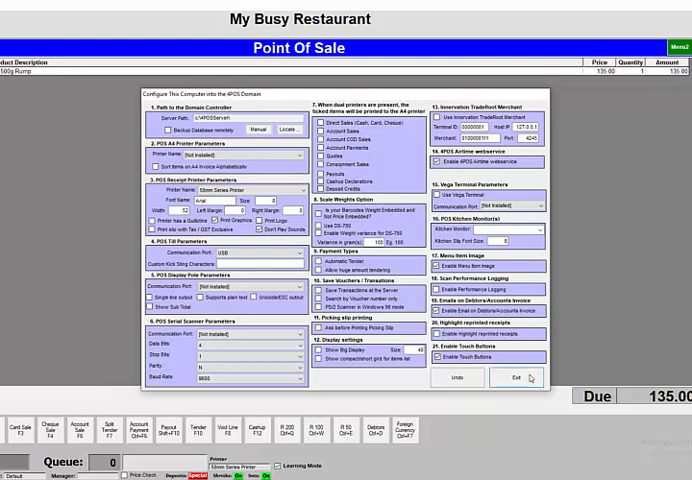
mouse_move(530, 381)
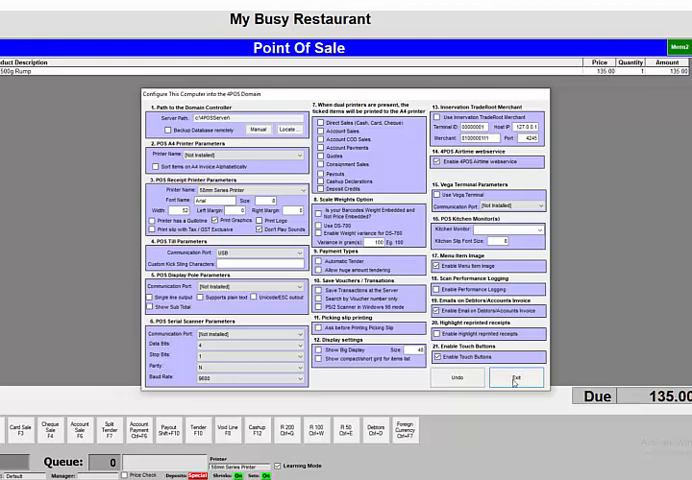
Sell a 500g Rump for 135.00 found via RUM search, tendering without a receipt
left_click(513, 377)
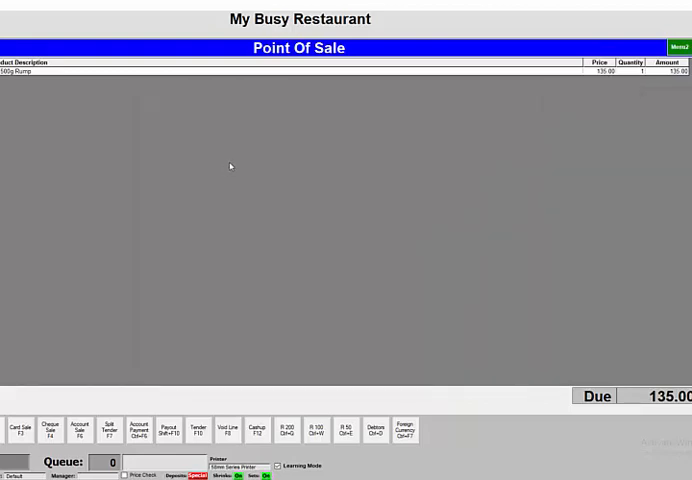
mouse_move(230, 166)
type("RU")
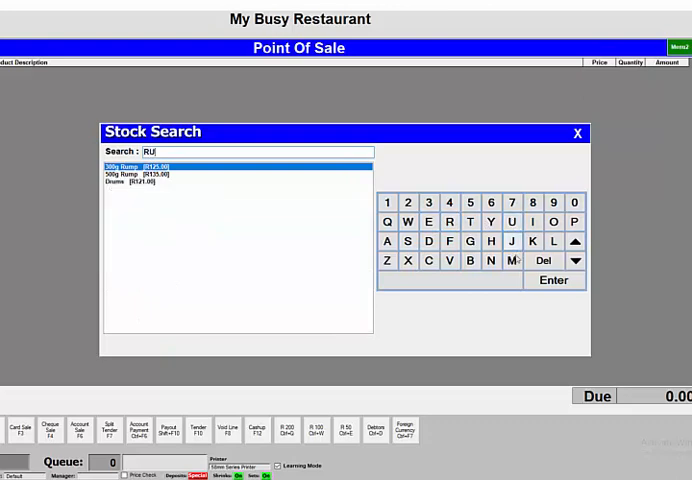
left_click(511, 261)
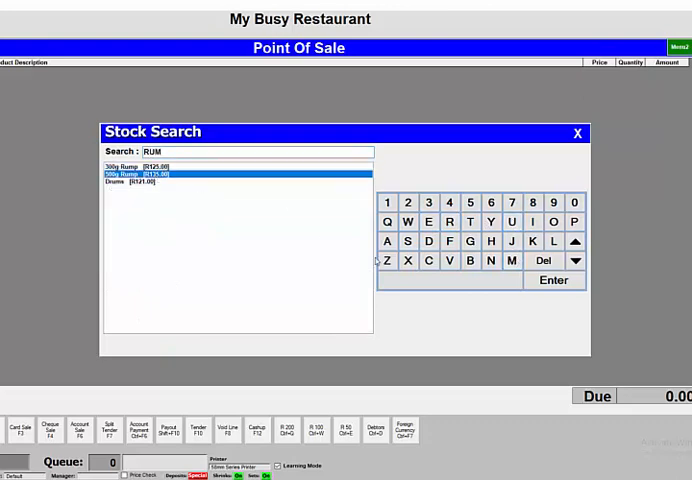
left_click(554, 280)
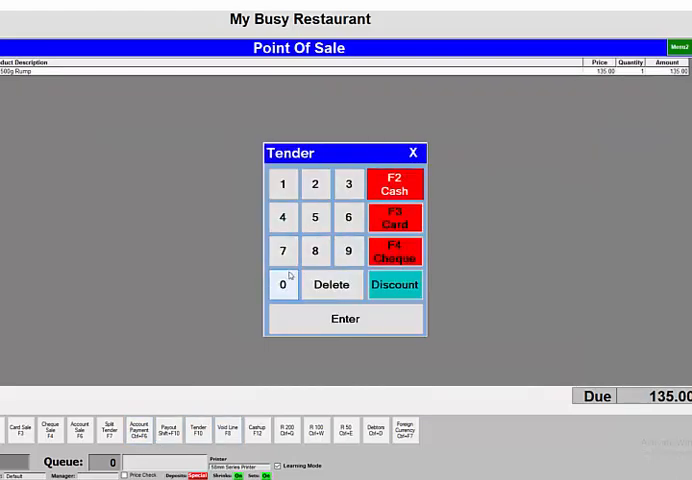
left_click(283, 285)
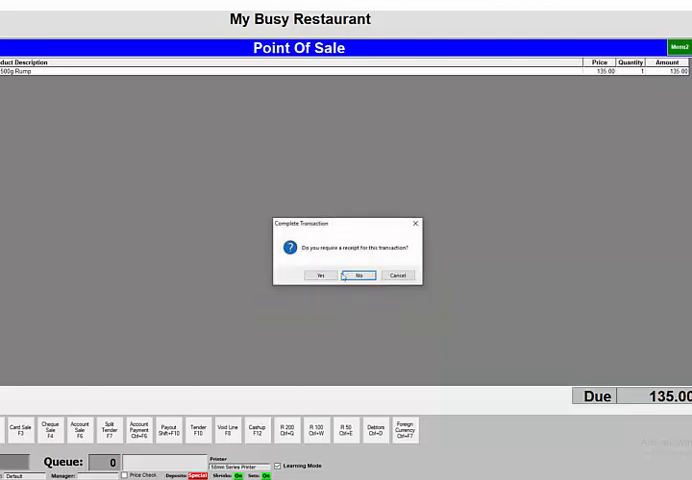
left_click(357, 275)
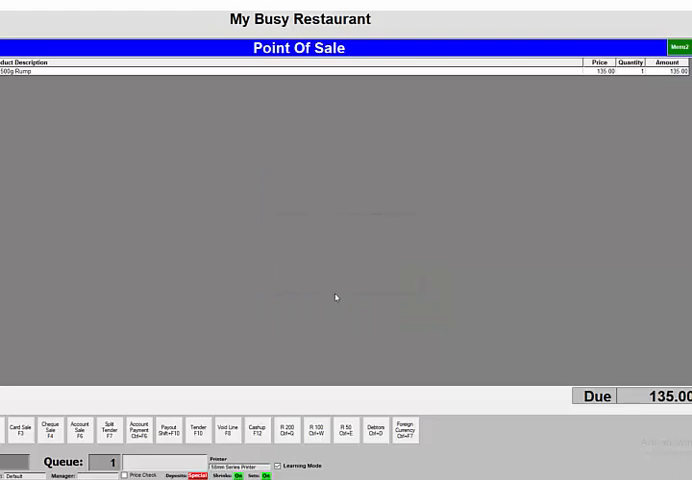
mouse_move(336, 297)
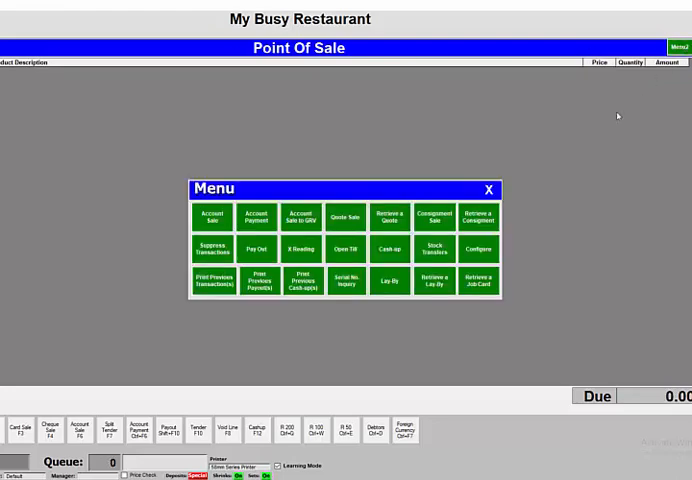
mouse_move(488, 190)
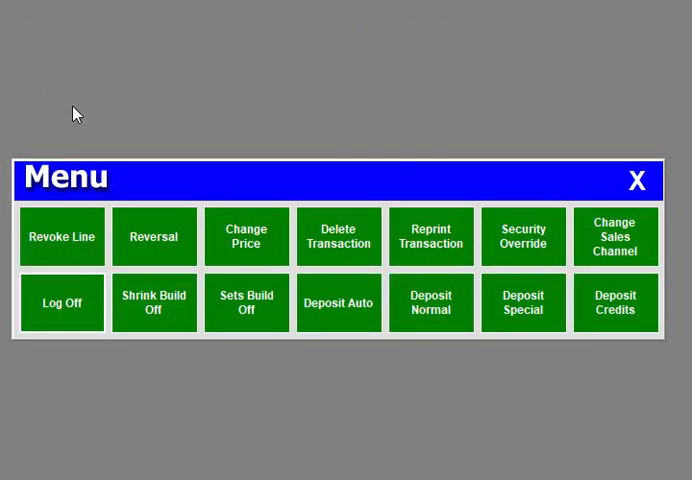
mouse_move(67, 103)
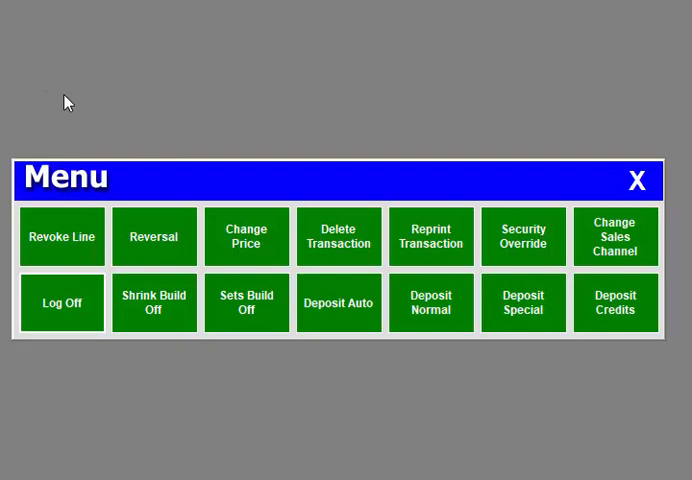
mouse_move(68, 97)
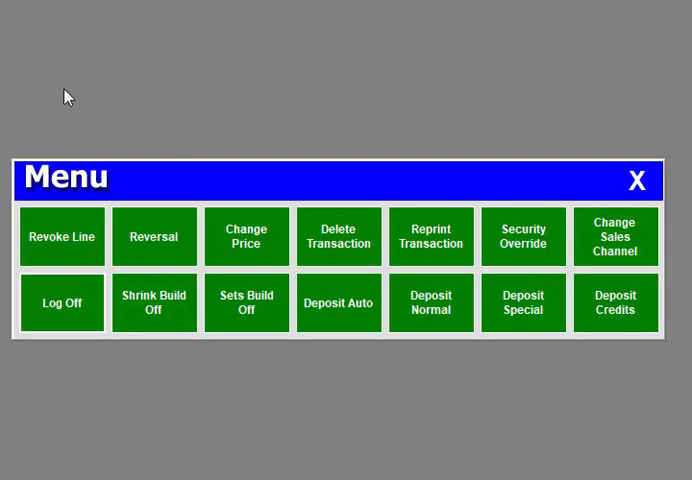
mouse_move(637, 181)
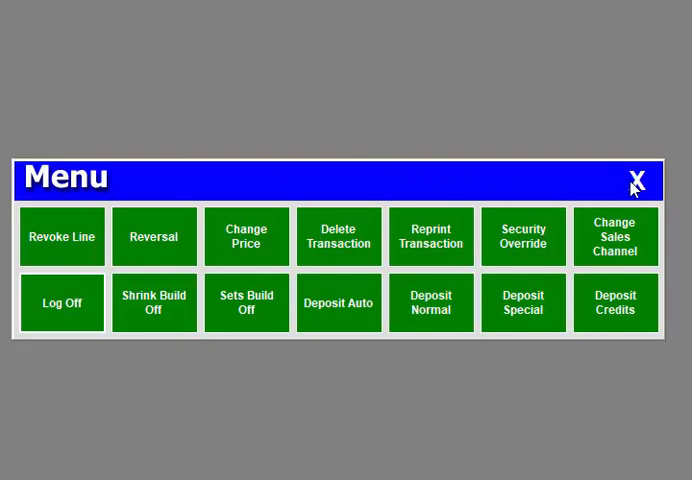
mouse_move(637, 185)
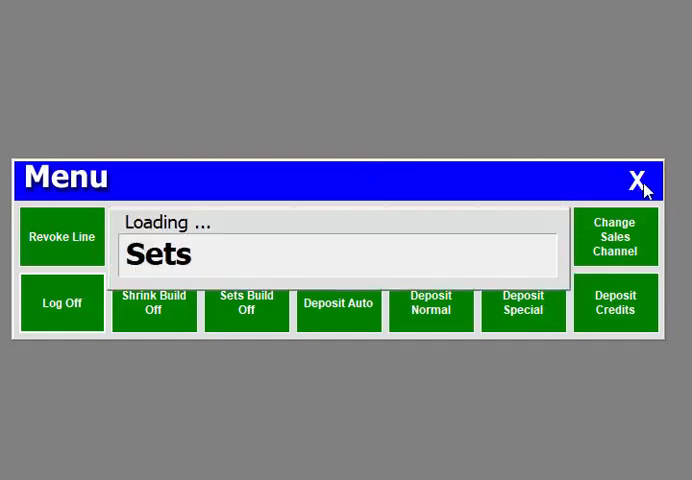
Close Menu2 to return to the empty Point Of Sale screen
left_click(636, 180)
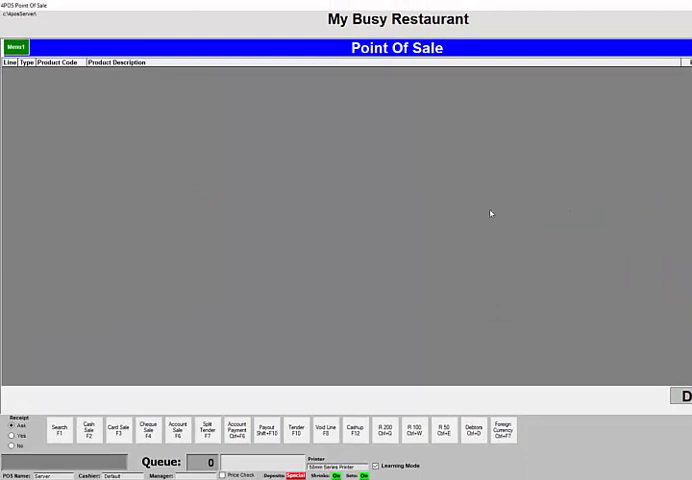
mouse_move(368, 449)
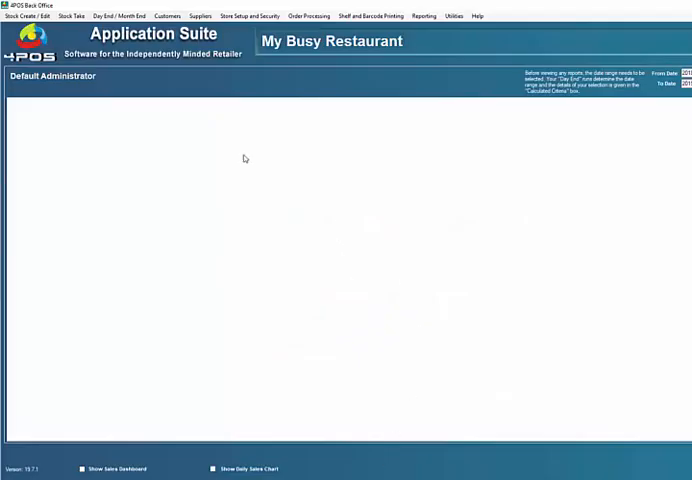
Open the top-left Back Office menu to start reaching the promotions setup
left_click(35, 15)
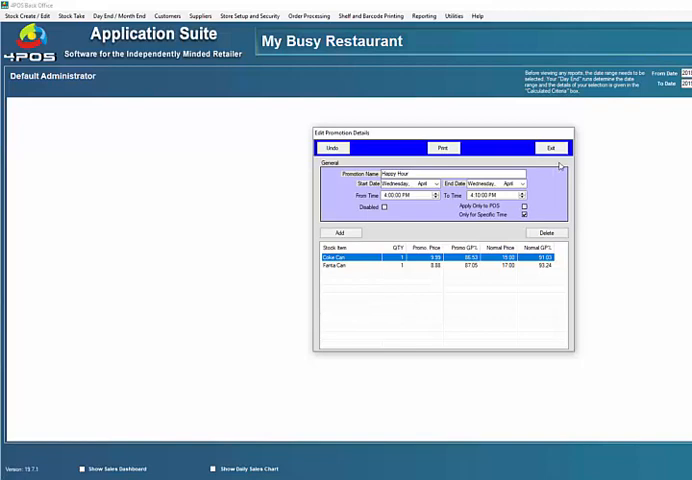
mouse_move(543, 185)
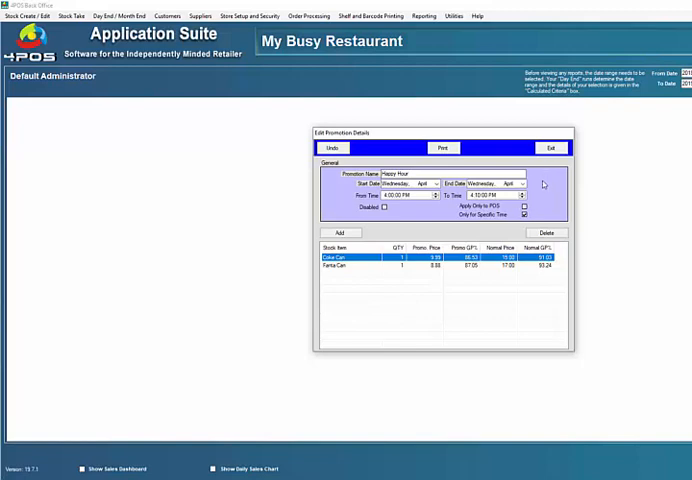